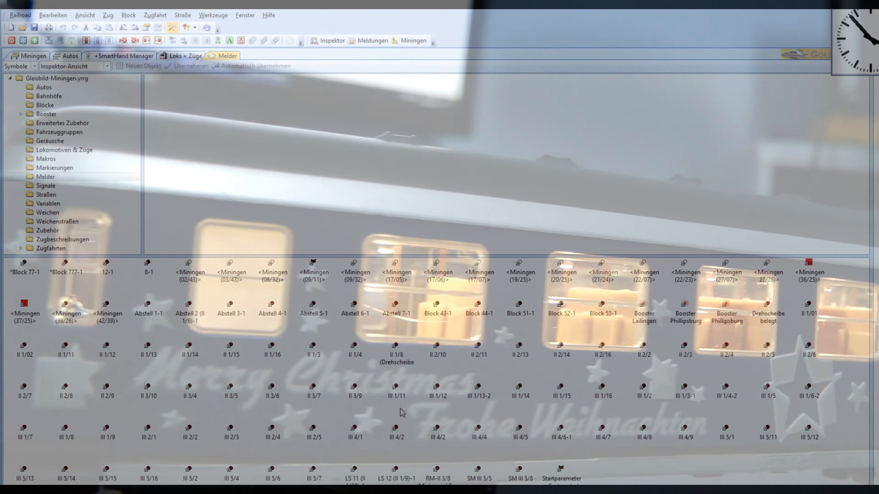
# Create Langsamfahrstelle 1 via Betriebsstelle > Neue Langsamfahrstelle, agreeing to switch on edit mode
pyautogui.click(17, 66)
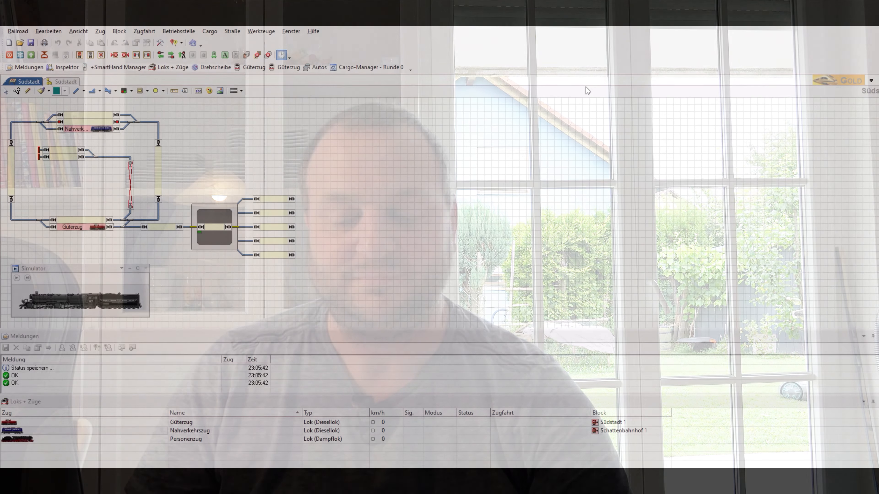
pyautogui.click(178, 30)
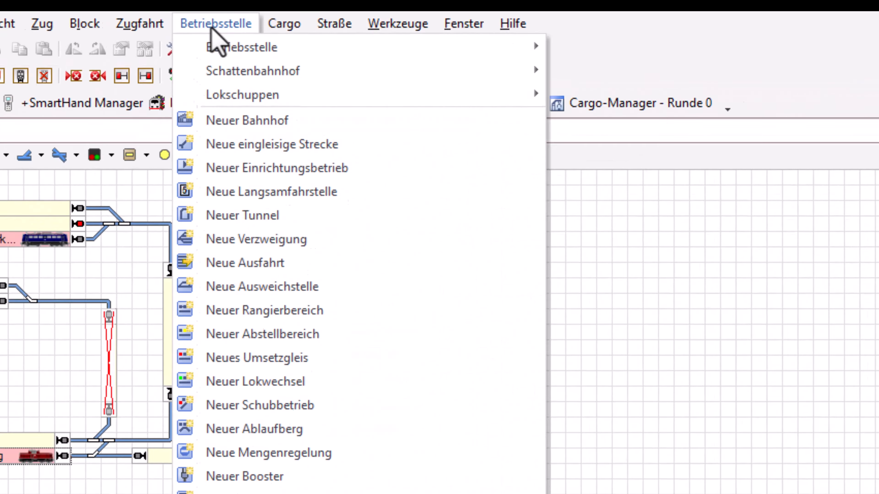
pyautogui.moveTo(274, 264)
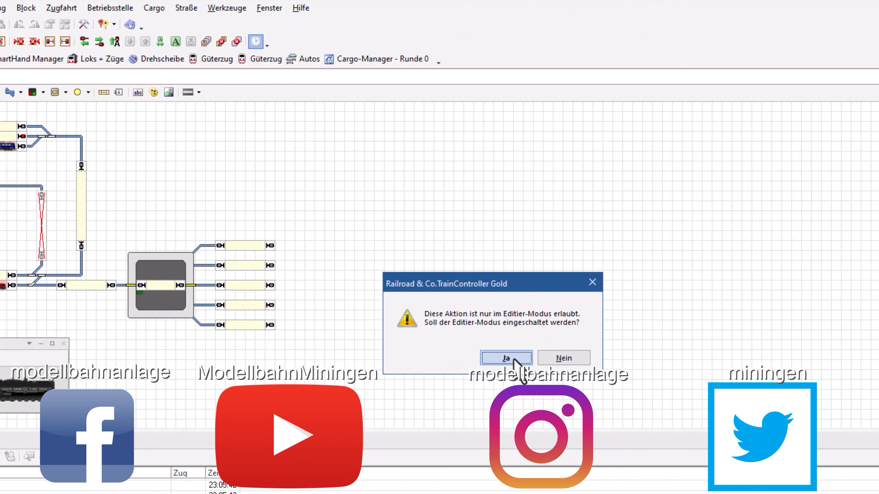
pyautogui.click(505, 358)
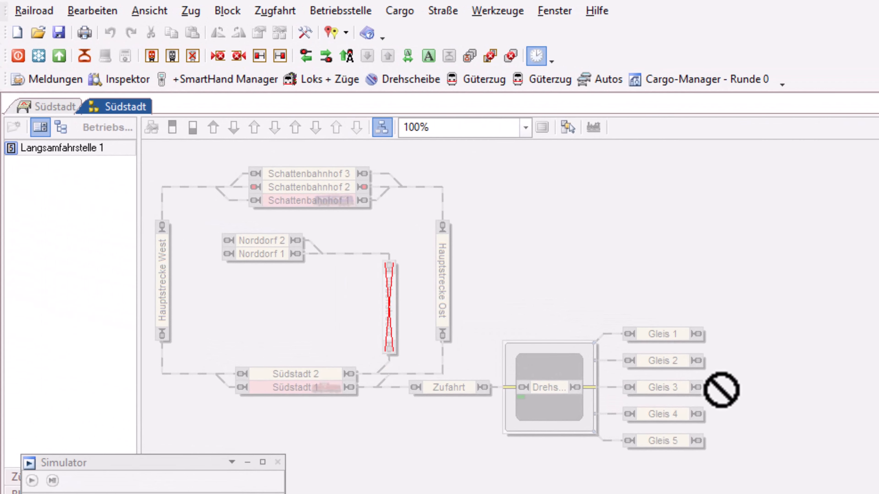
pyautogui.click(304, 33)
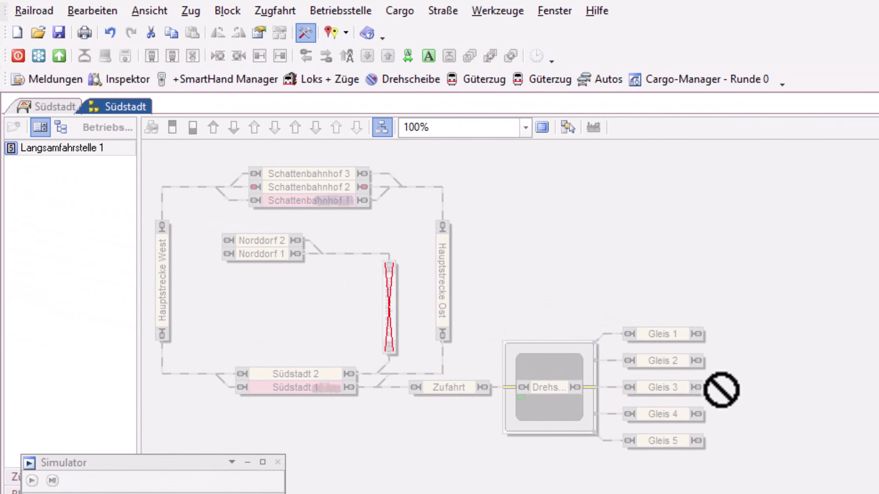
pyautogui.moveTo(347, 437)
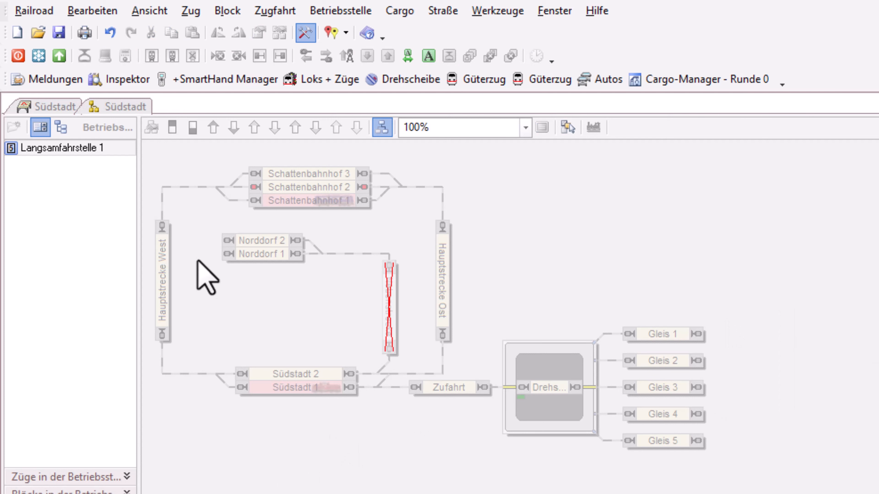
pyautogui.moveTo(364, 145)
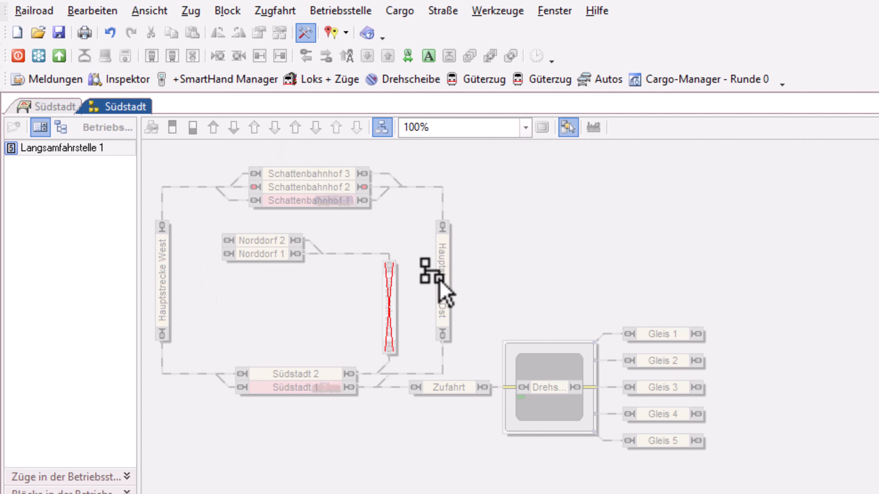
pyautogui.moveTo(442, 280)
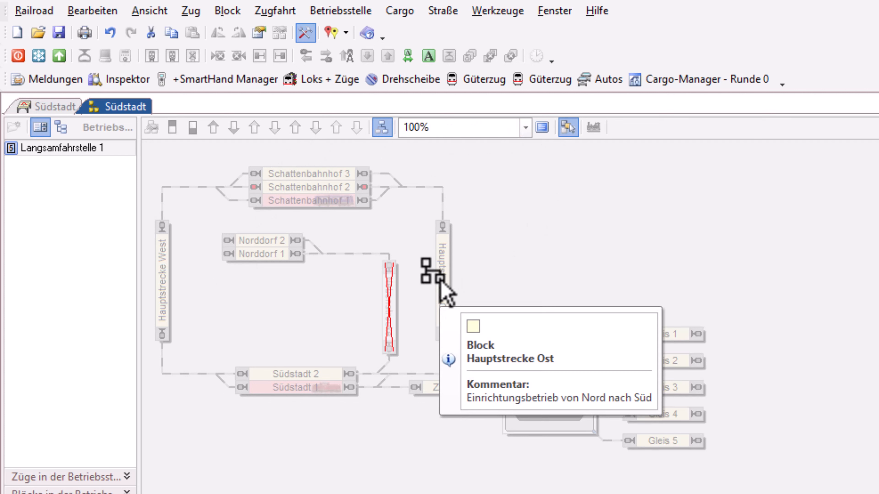
# Add the Hauptstrecke Ost block to Langsamfahrstelle 1 in both directions
pyautogui.click(442, 281)
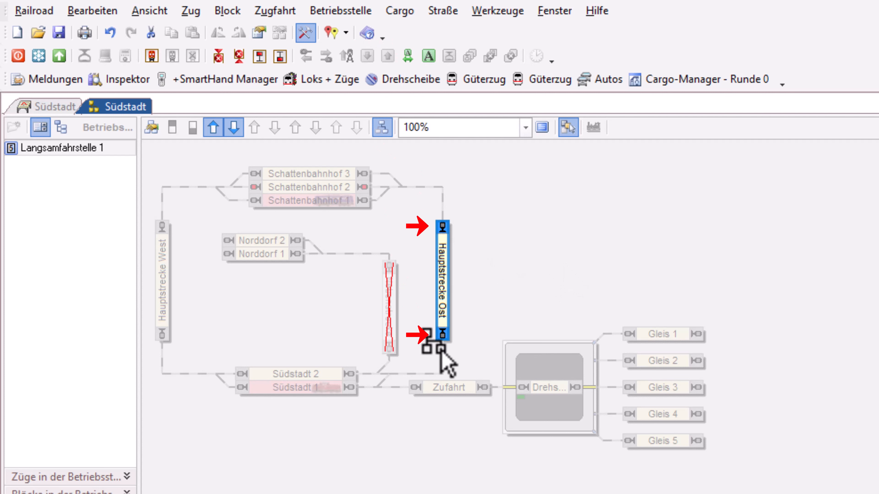
pyautogui.moveTo(667, 263)
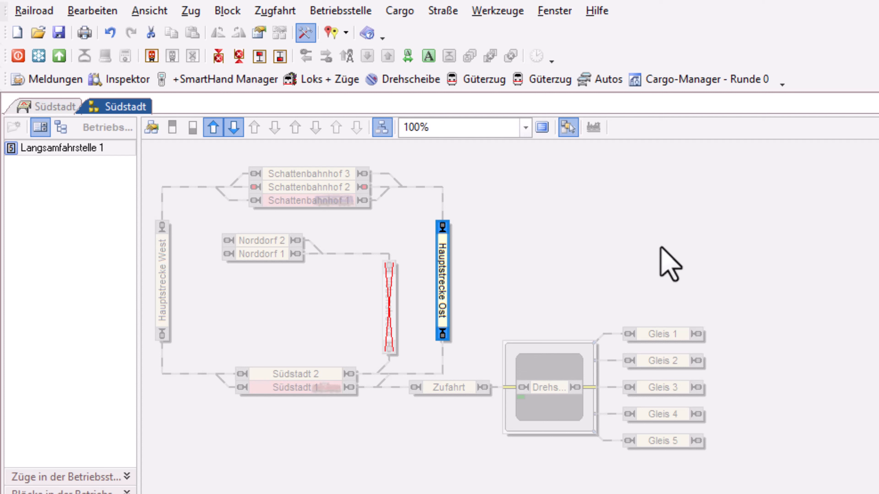
pyautogui.moveTo(469, 162)
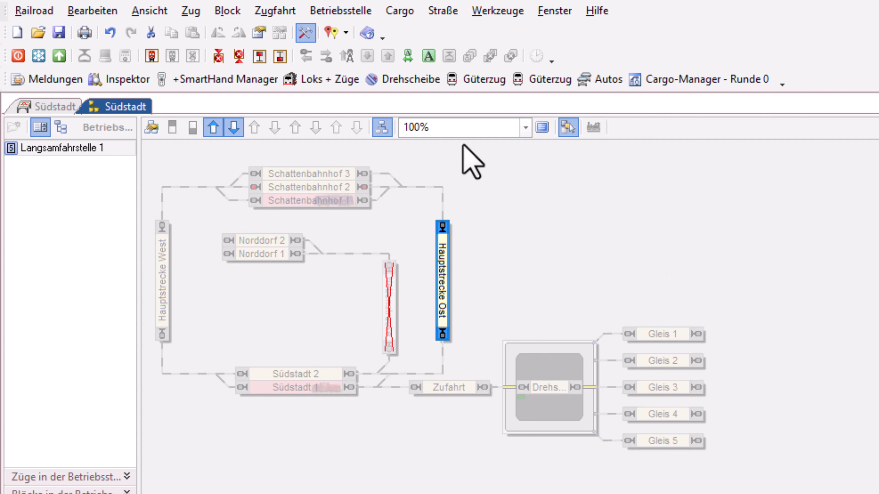
pyautogui.moveTo(233, 127)
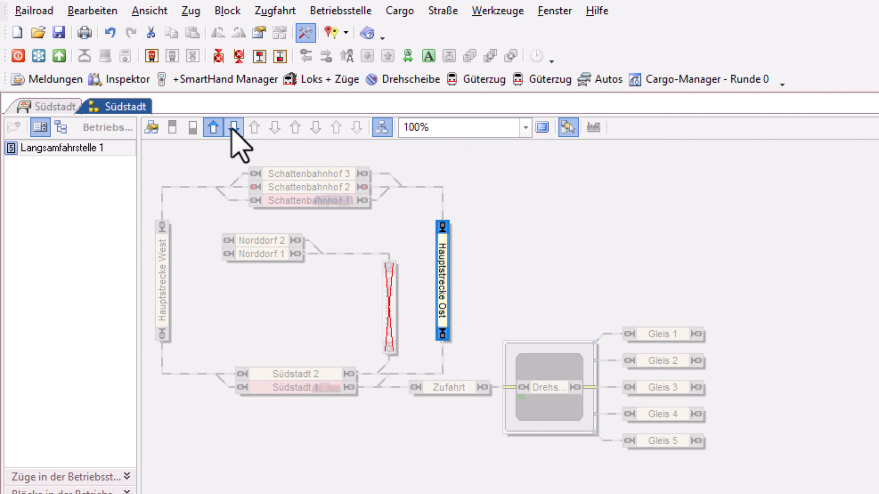
pyautogui.moveTo(234, 127)
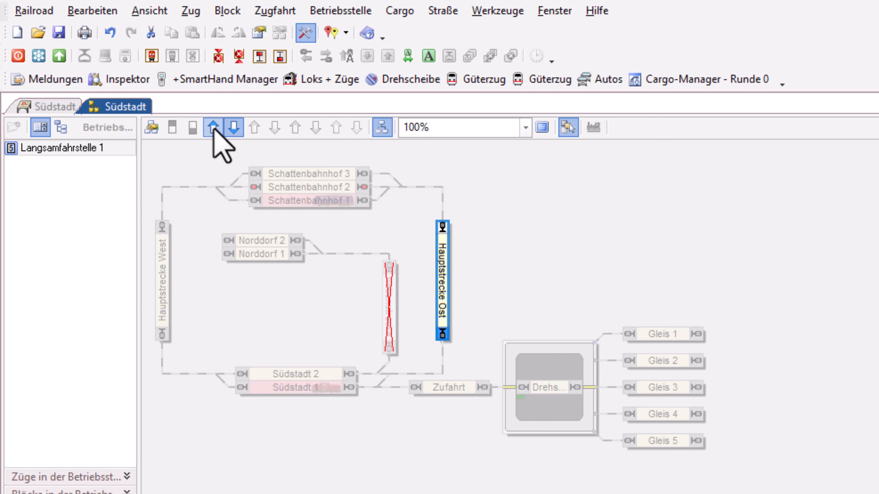
pyautogui.moveTo(521, 180)
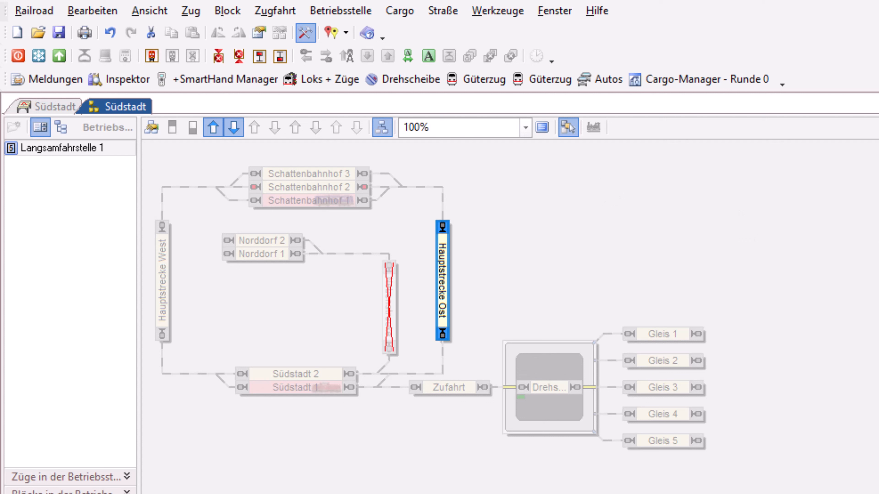
pyautogui.moveTo(782, 312)
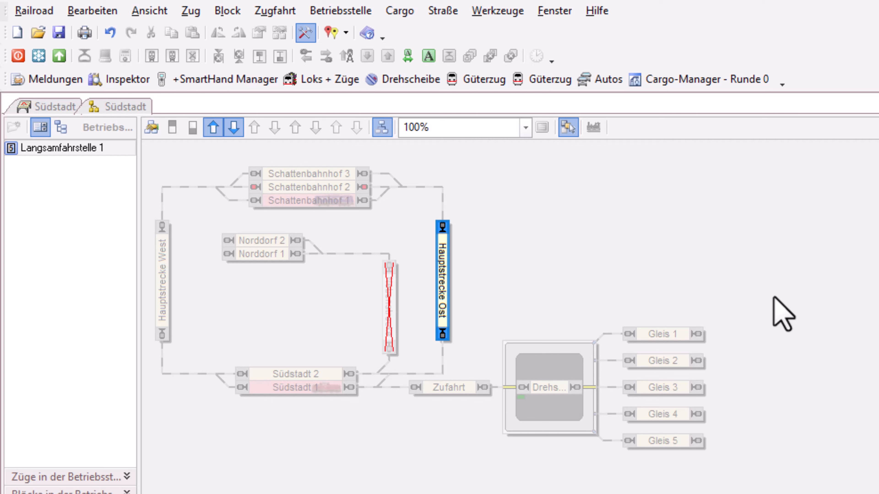
pyautogui.moveTo(743, 315)
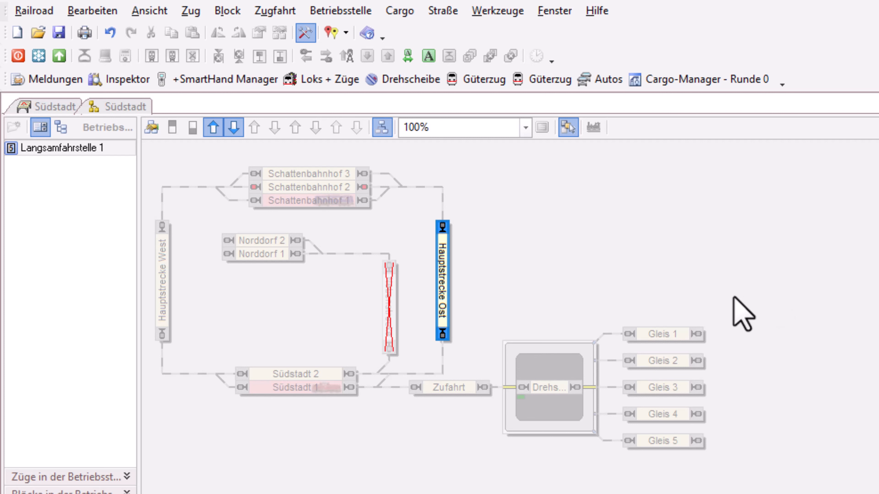
pyautogui.moveTo(694, 288)
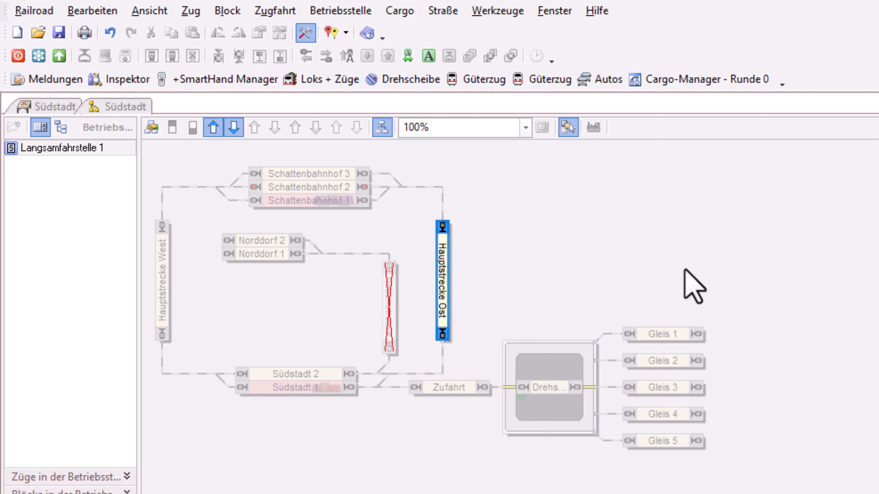
pyautogui.moveTo(694, 302)
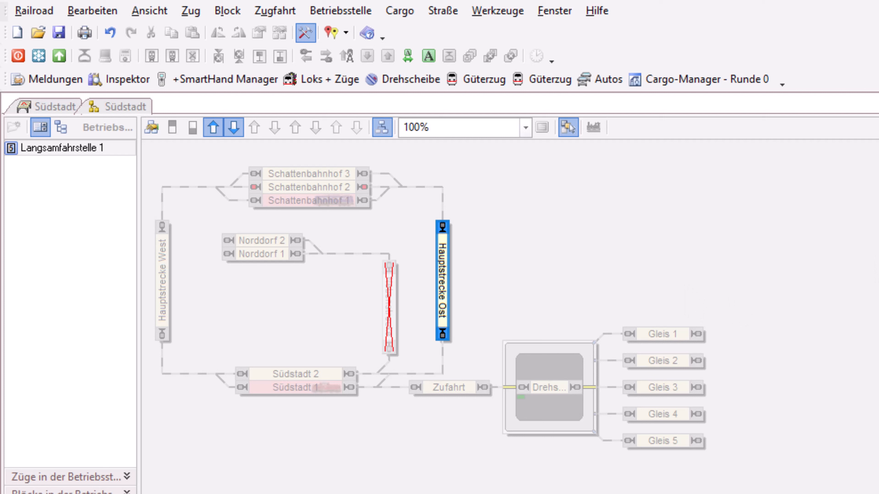
pyautogui.moveTo(53, 112)
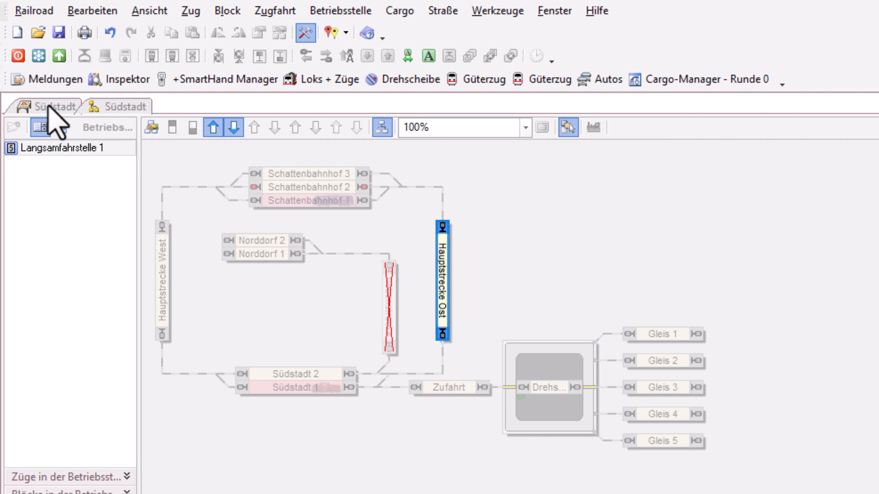
# In the Hauptstrecke Ost block properties, require a yellow signal and confirm the 120/40 km/h settings
pyautogui.click(48, 107)
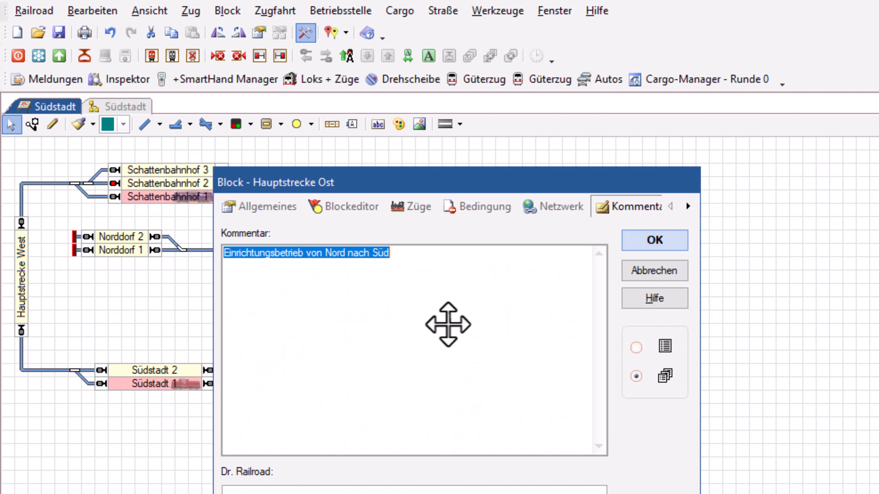
pyautogui.click(267, 207)
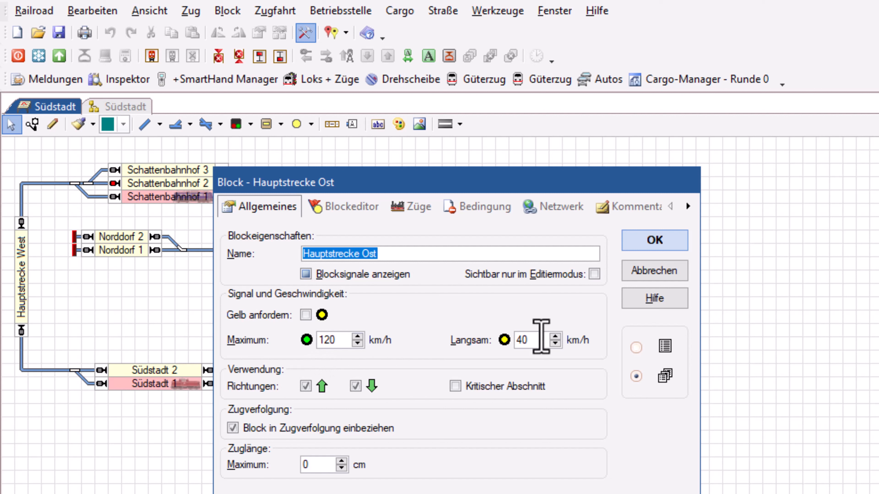
pyautogui.click(306, 315)
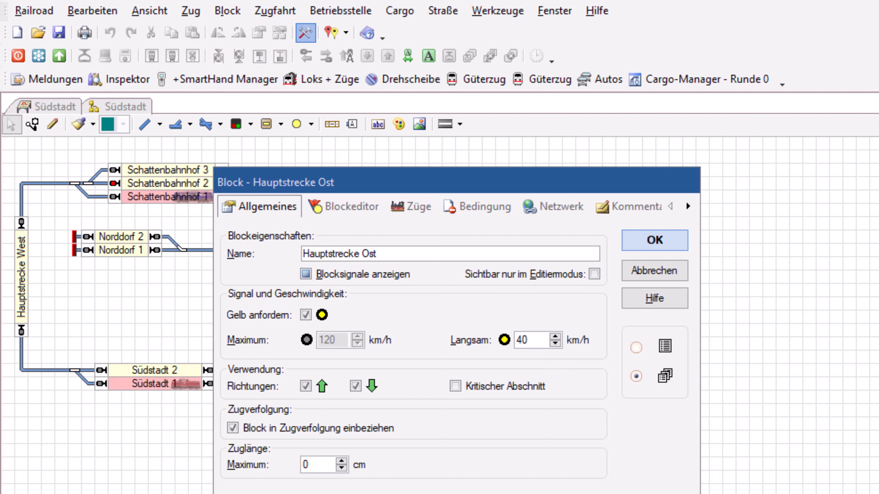
pyautogui.moveTo(779, 224)
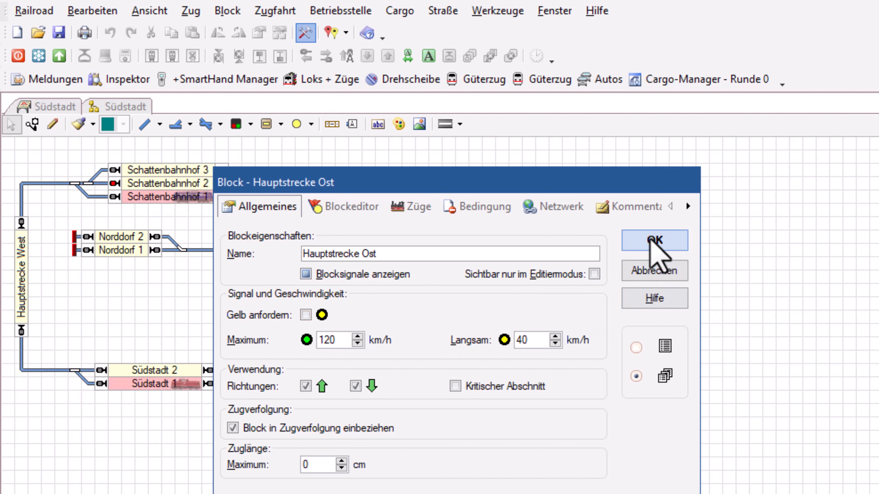
pyautogui.click(654, 241)
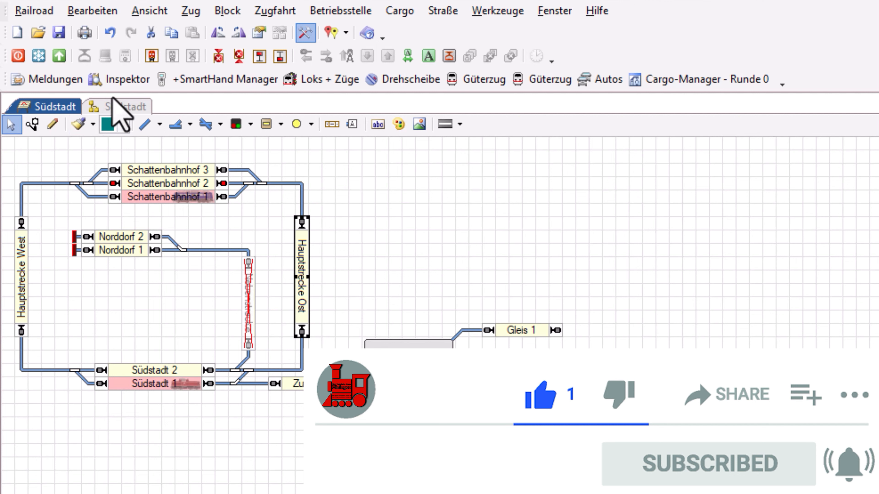
# From the Südstadt Betriebsstelle view, bring up the properties of Langsamfahrstelle 1
pyautogui.click(125, 107)
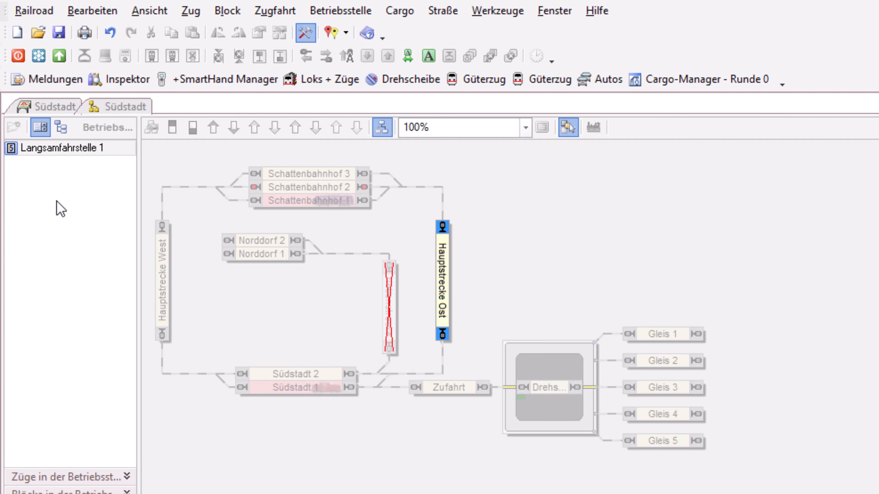
pyautogui.moveTo(81, 172)
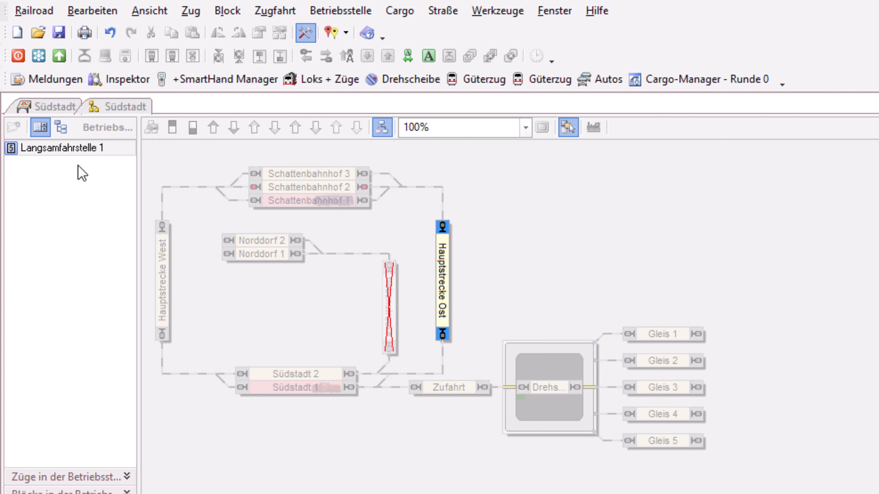
pyautogui.moveTo(78, 148)
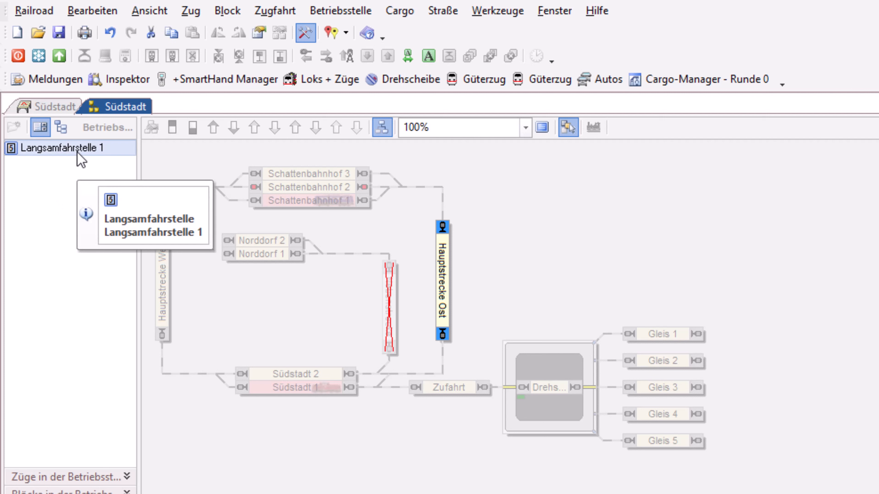
pyautogui.rightClick(73, 147)
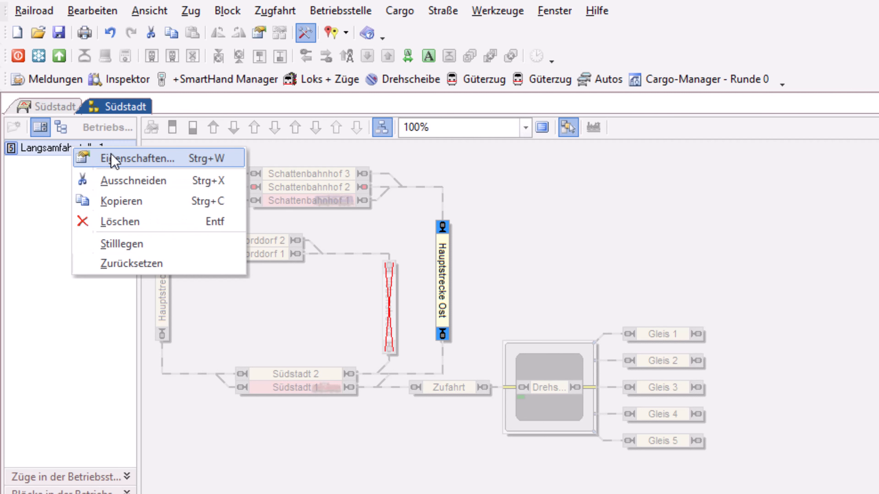
pyautogui.click(138, 158)
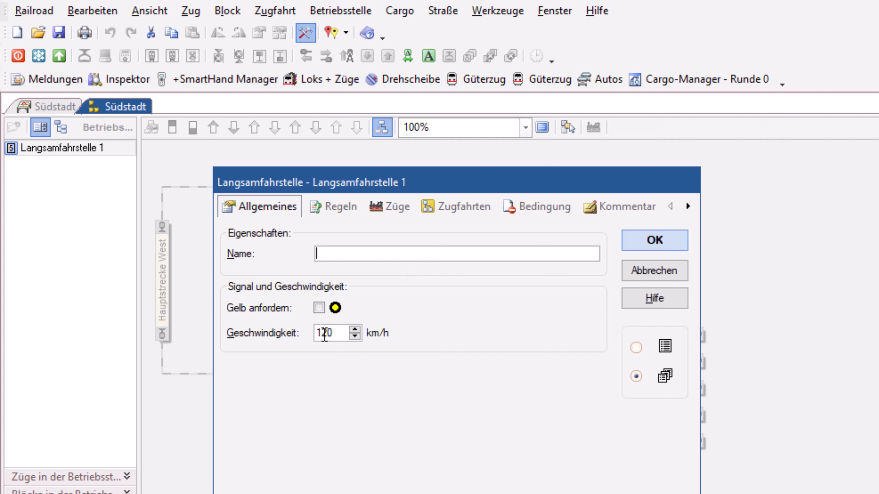
pyautogui.moveTo(318, 315)
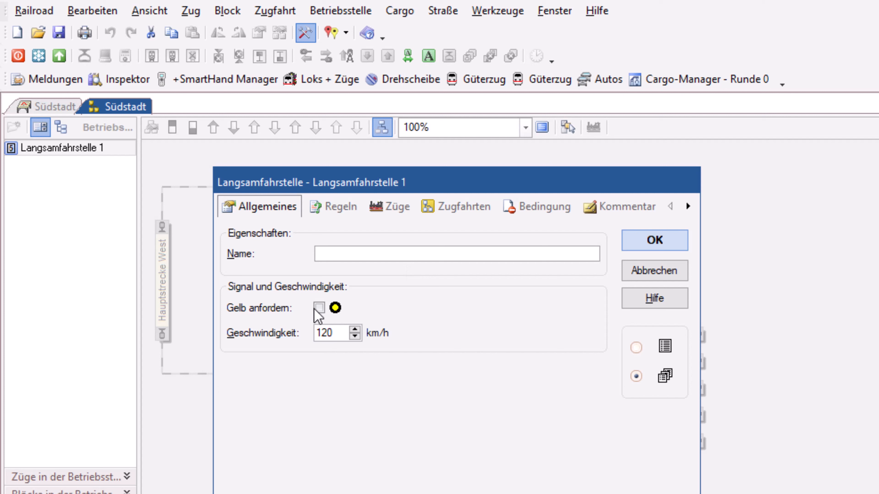
# Set Langsamfahrstelle 1 to 40 km/h with Gelb anfordern switched on
pyautogui.click(319, 308)
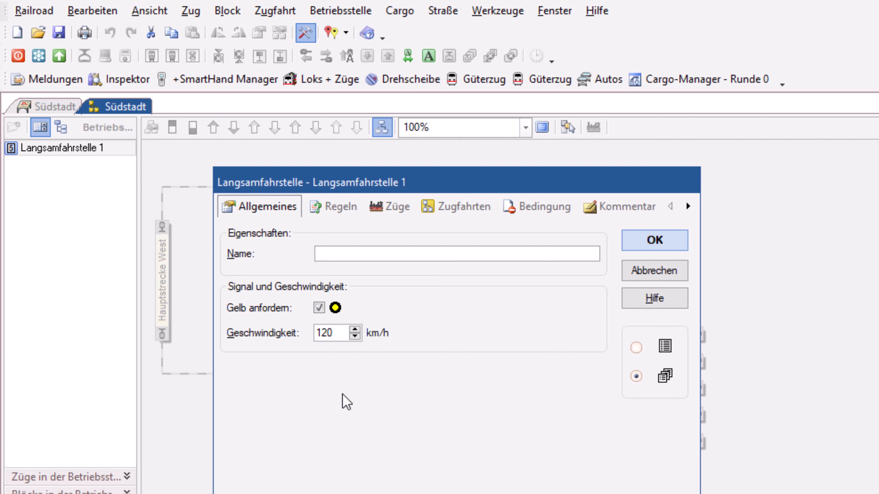
pyautogui.moveTo(390, 421)
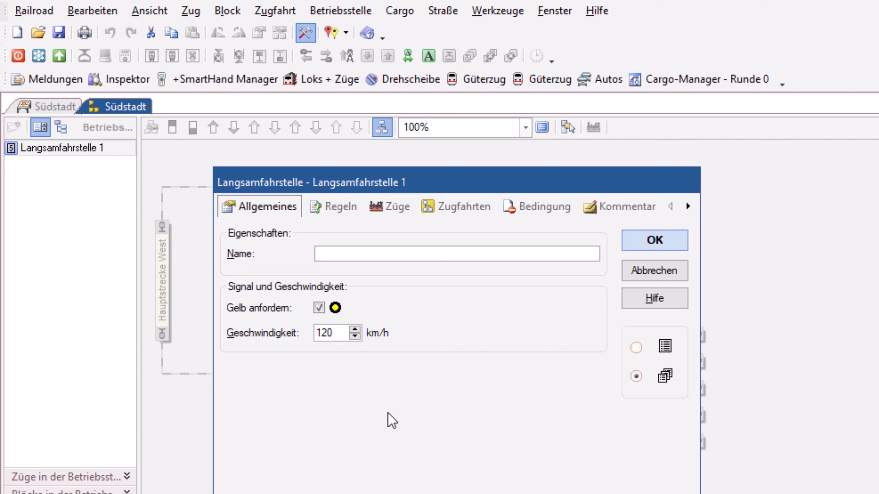
pyautogui.moveTo(331, 320)
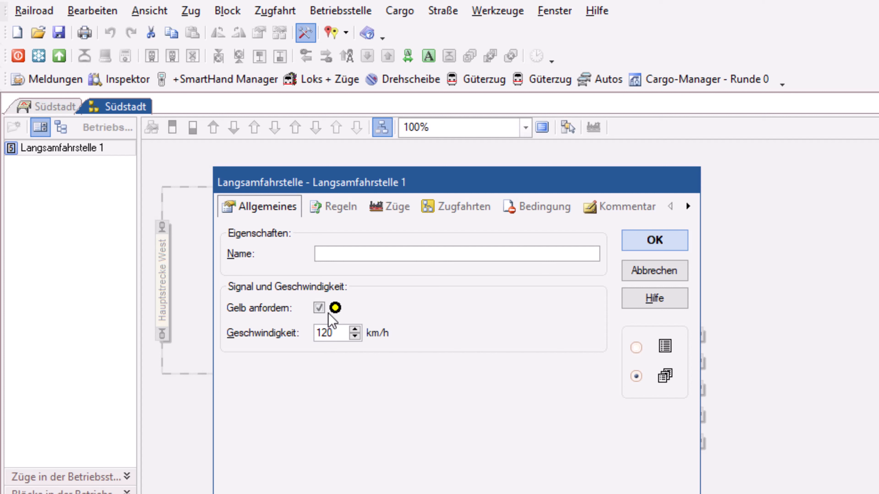
pyautogui.click(319, 308)
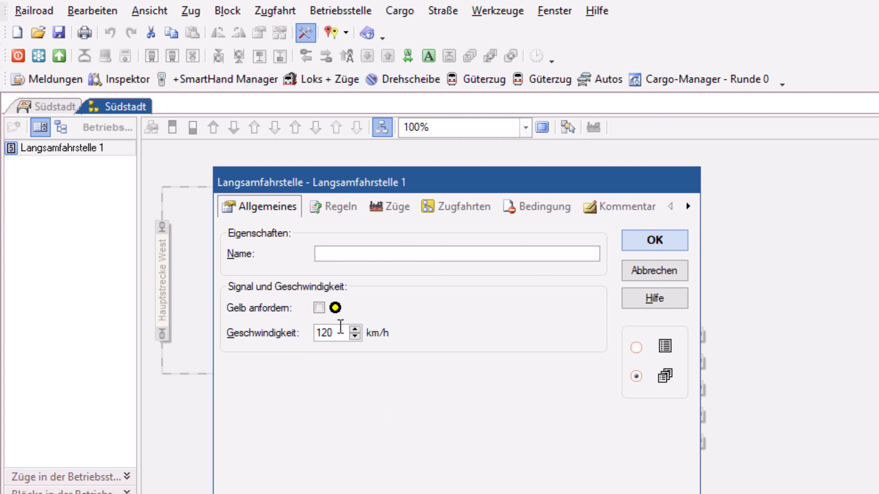
pyautogui.tripleClick(328, 334)
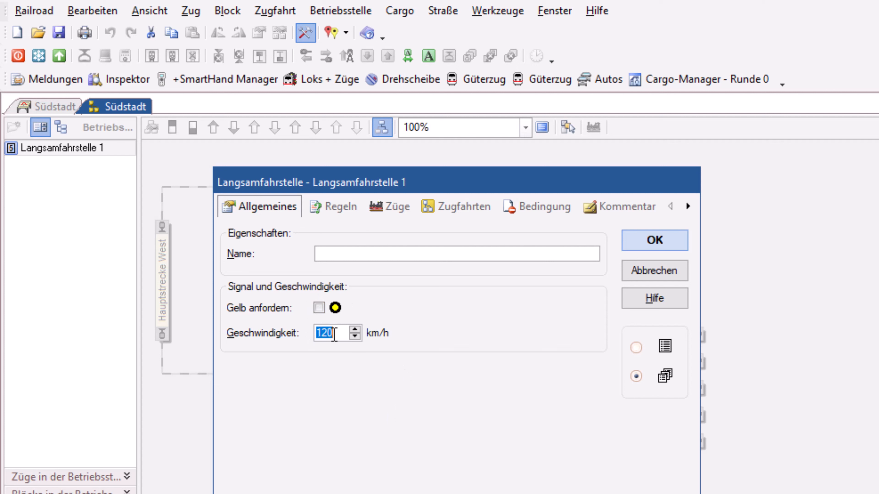
pyautogui.write('40')
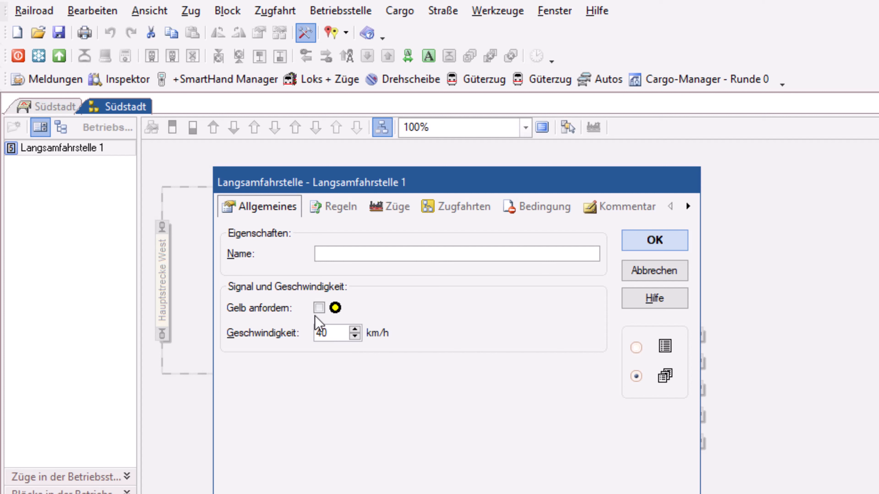
pyautogui.click(318, 307)
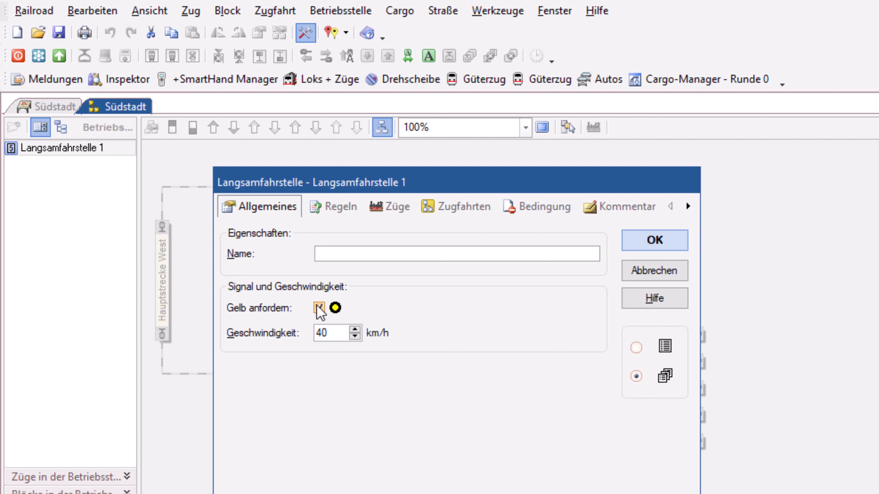
pyautogui.click(319, 308)
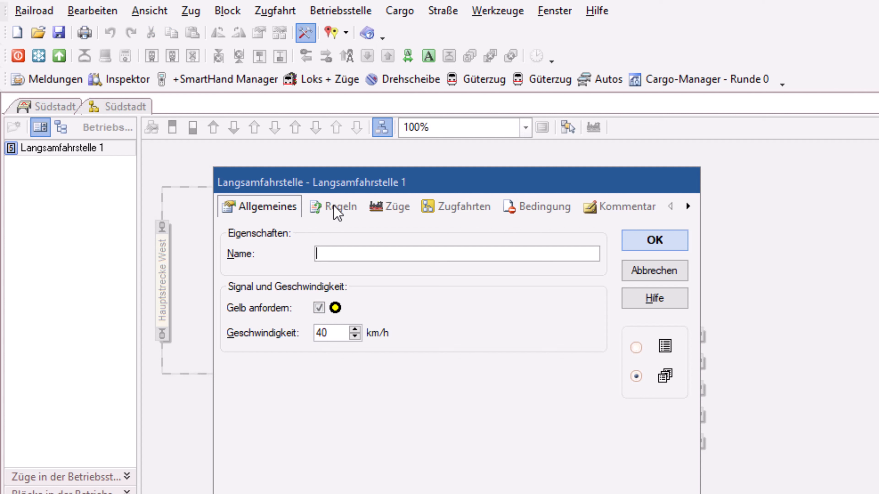
# On the Regeln page, leave 'Geschwindigkeitsbeschränkung bei Einfahrt in den nächsten Block aufheben' ticked after toggling it
pyautogui.click(339, 207)
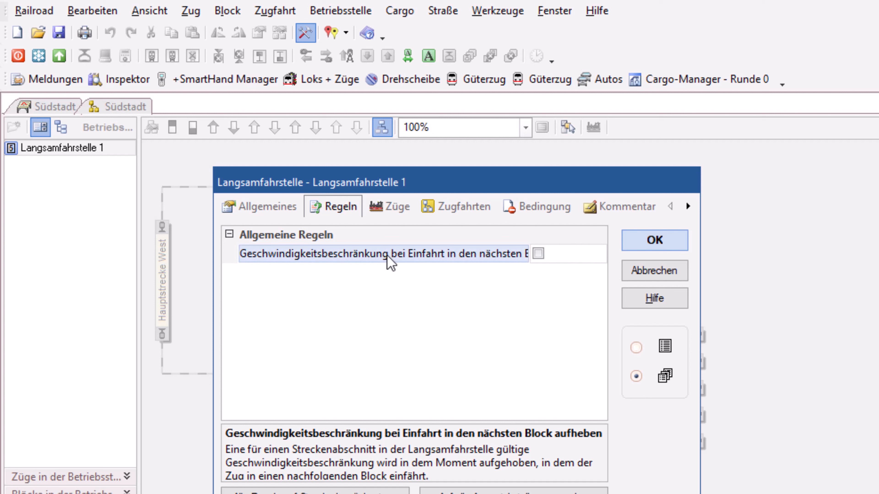
pyautogui.moveTo(392, 297)
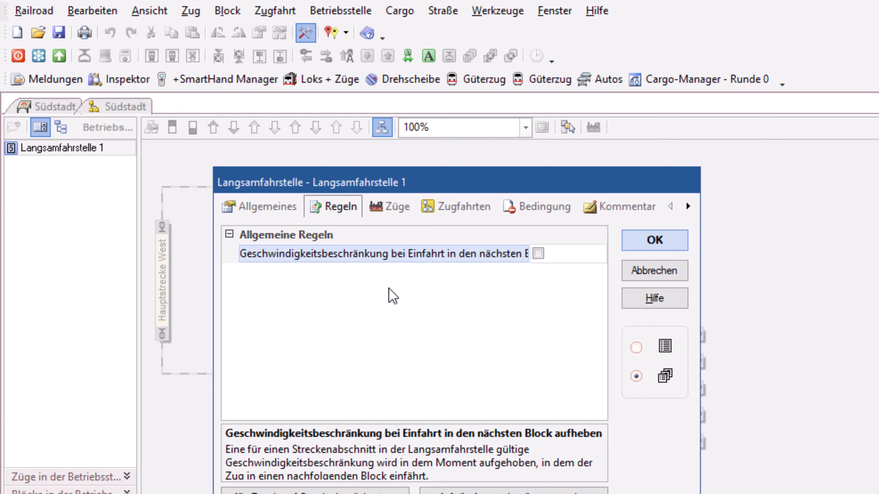
pyautogui.click(537, 254)
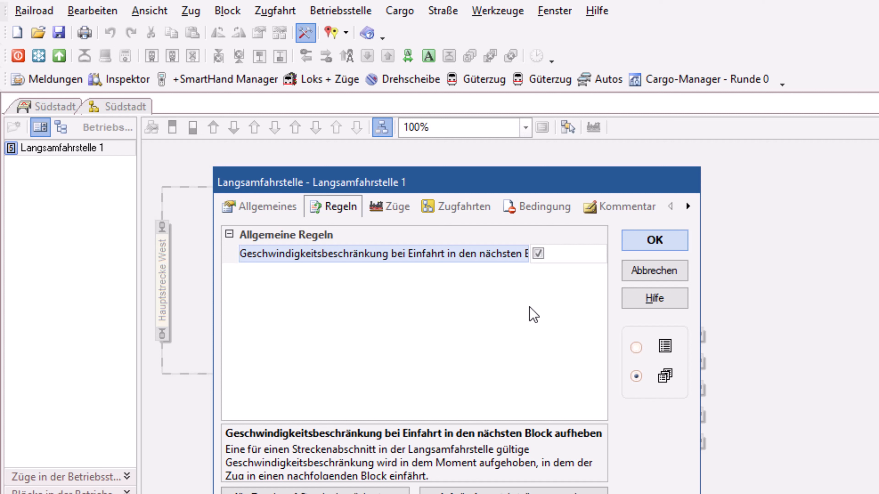
pyautogui.moveTo(545, 292)
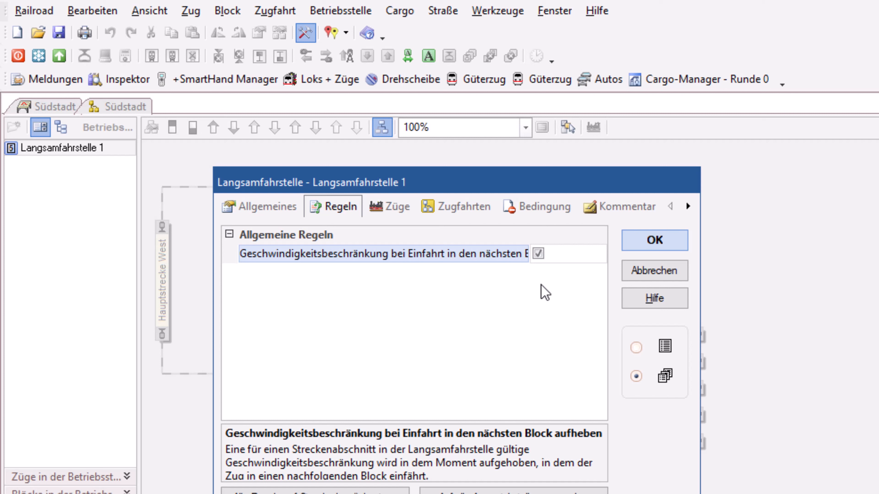
pyautogui.click(538, 254)
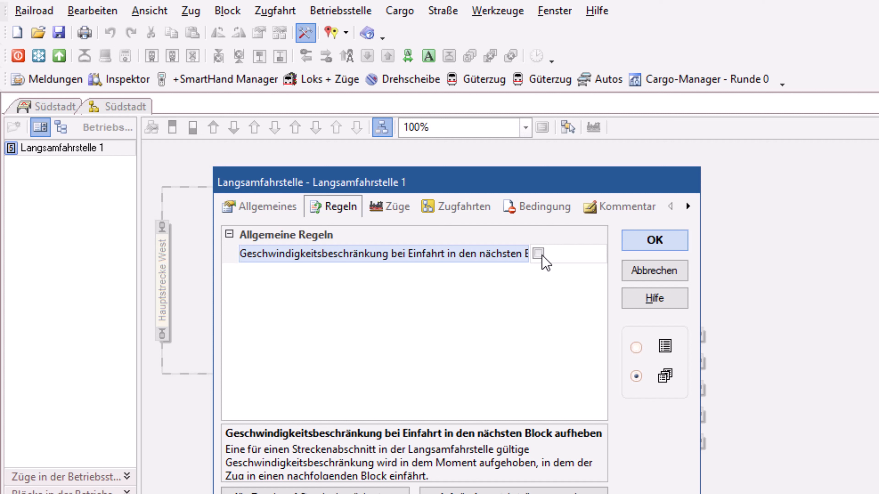
pyautogui.click(538, 257)
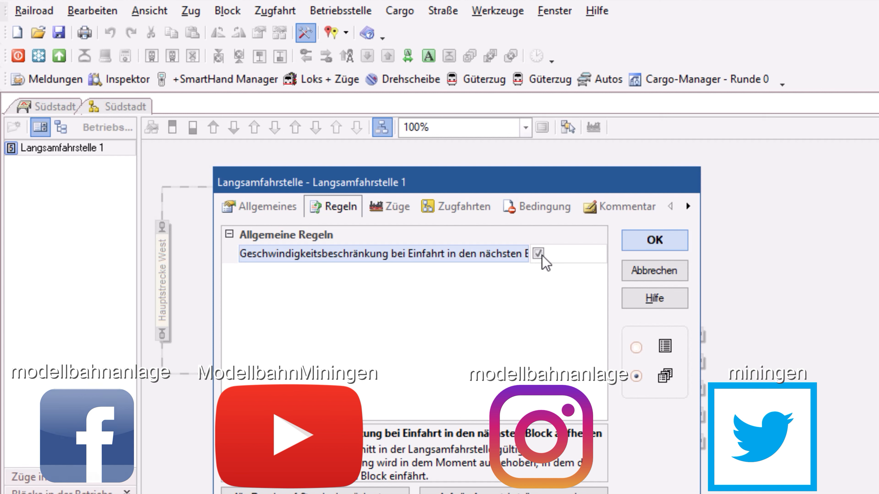
pyautogui.click(540, 253)
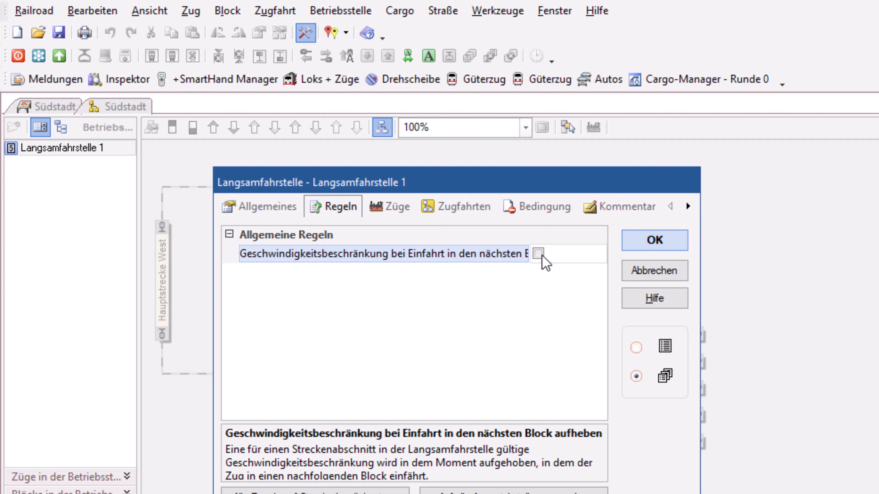
pyautogui.click(540, 254)
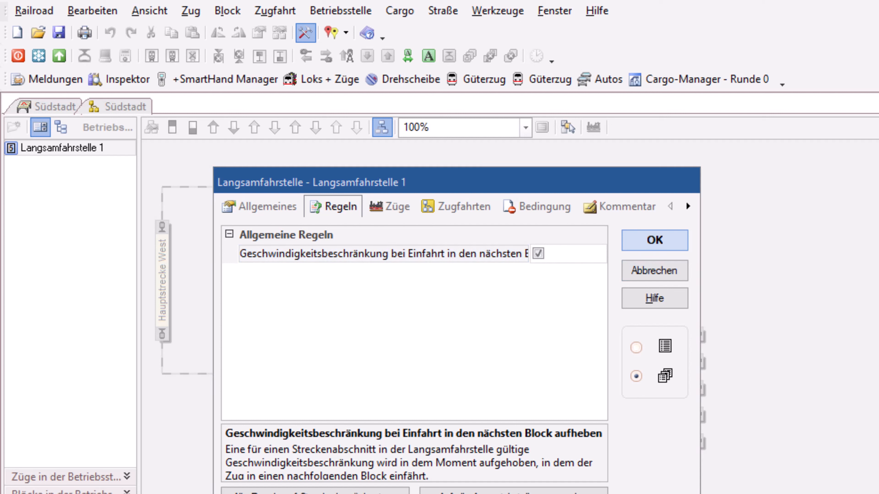
pyautogui.moveTo(375, 240)
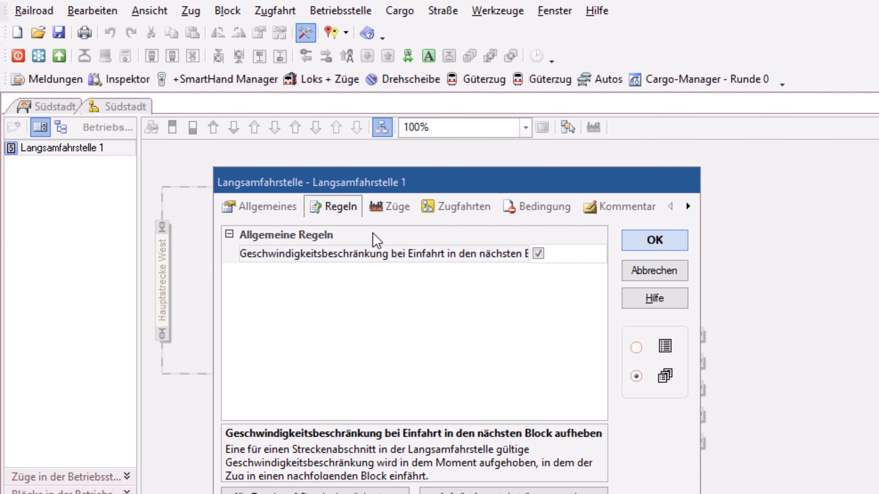
pyautogui.moveTo(387, 213)
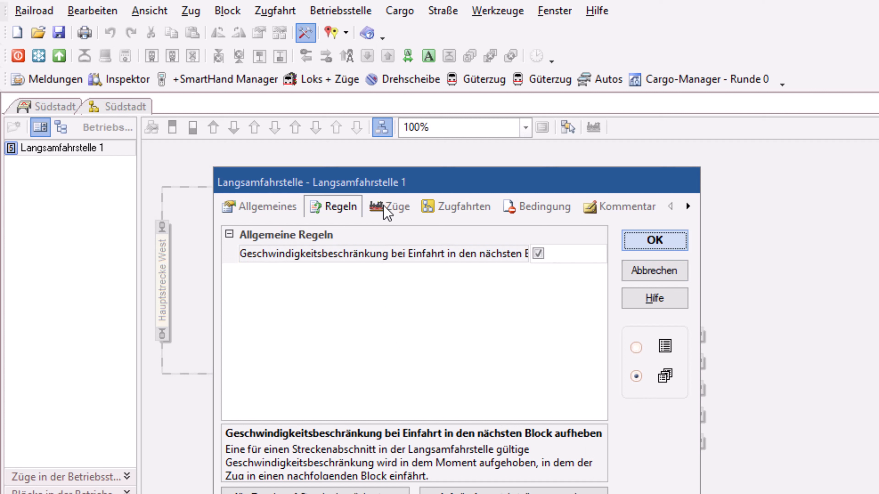
# Review the Züge page showing an empty train-descriptions list for the slow zone
pyautogui.click(398, 206)
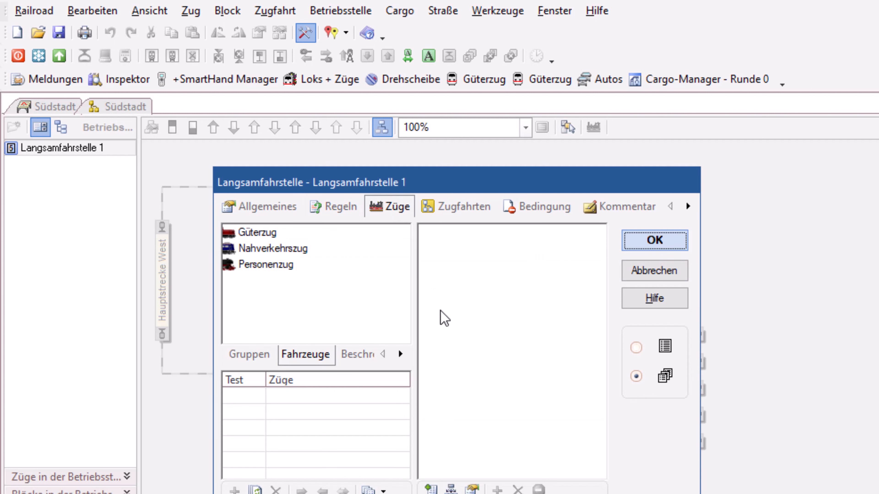
pyautogui.moveTo(437, 320)
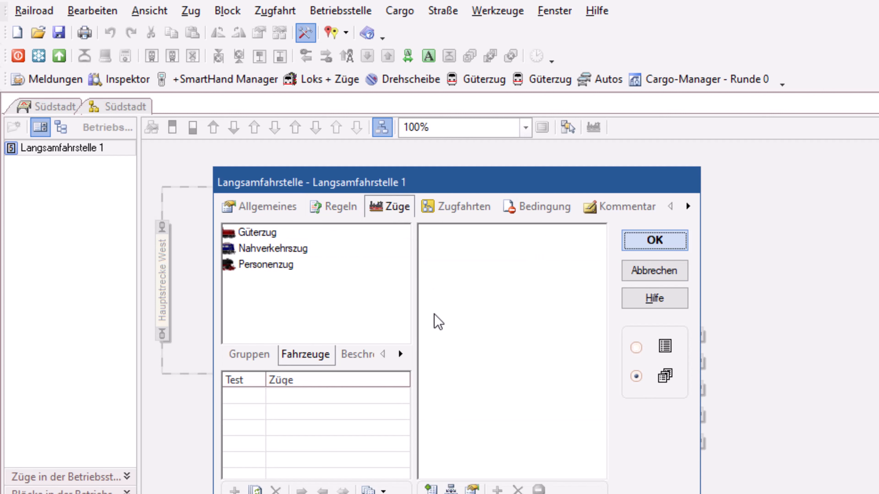
pyautogui.click(249, 355)
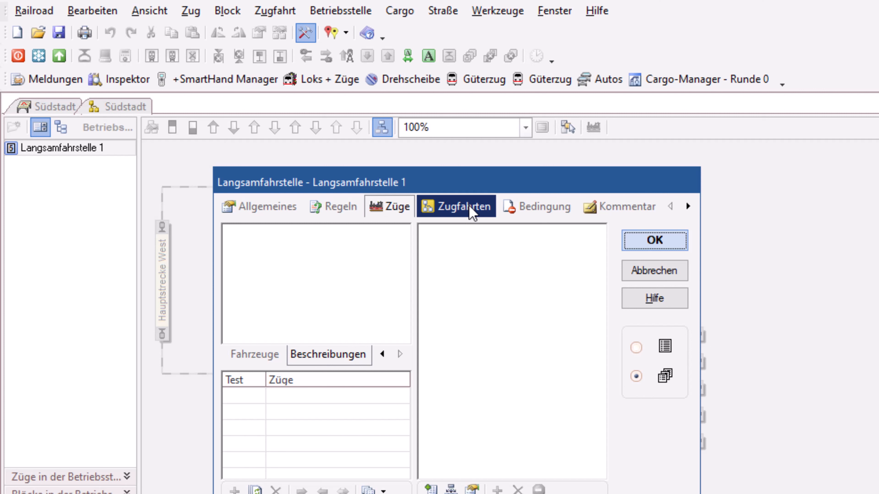
# Review the Zugfahrten page with no routes assigned, then move on to the Bedingung page
pyautogui.click(456, 207)
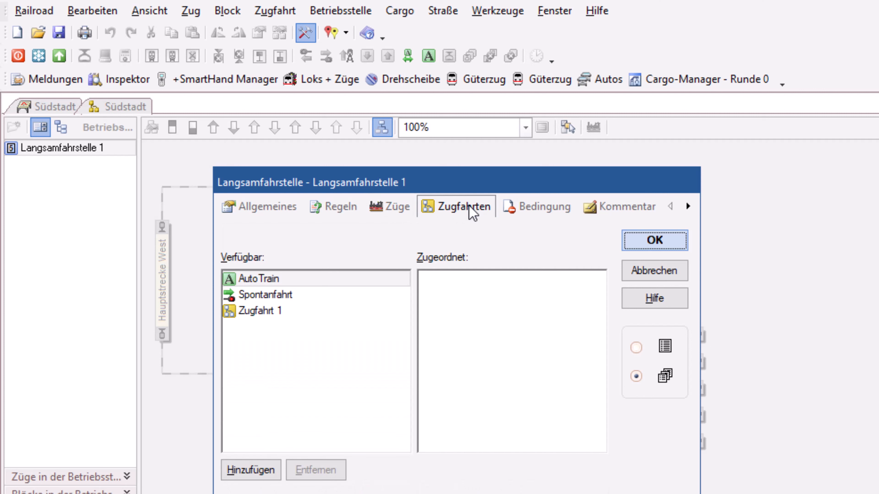
pyautogui.click(269, 294)
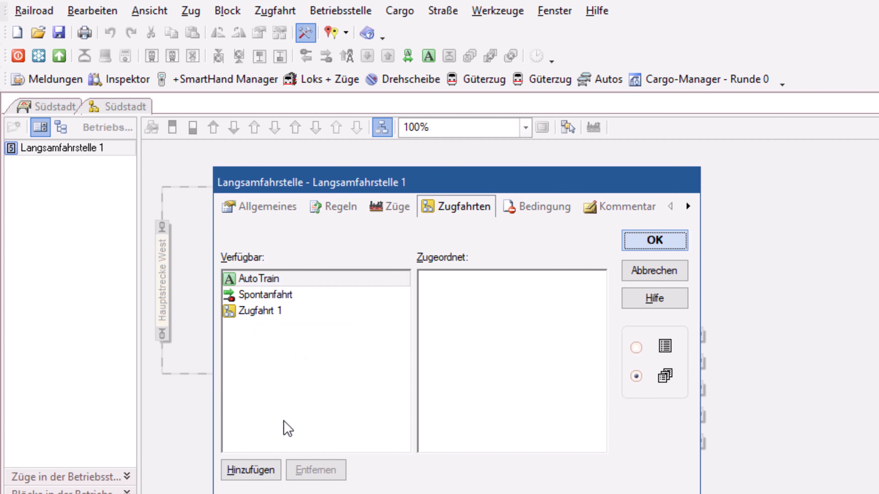
pyautogui.click(262, 311)
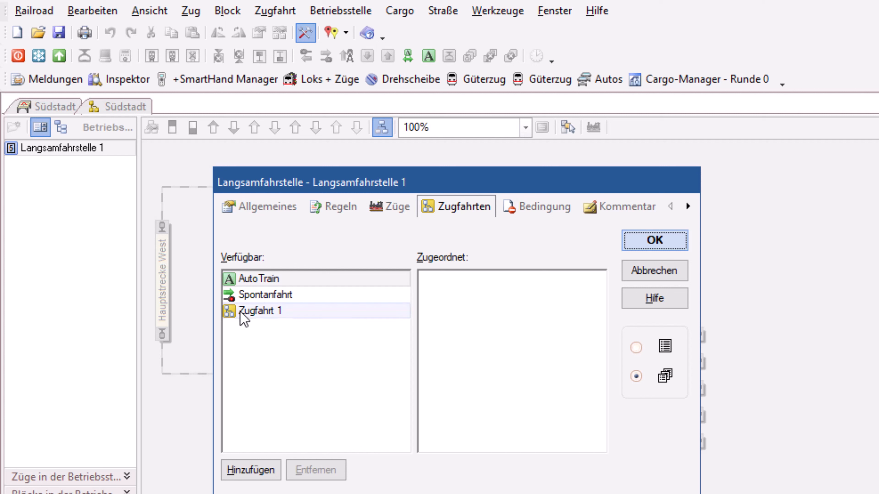
pyautogui.moveTo(287, 340)
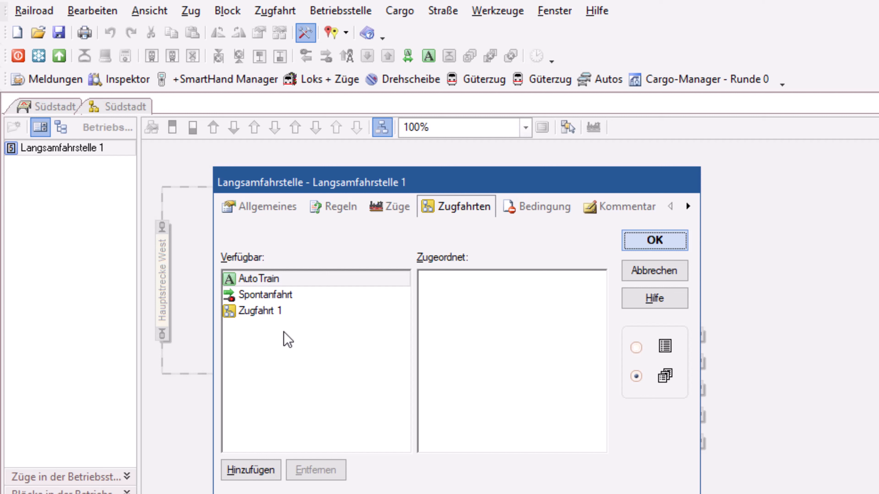
pyautogui.moveTo(420, 333)
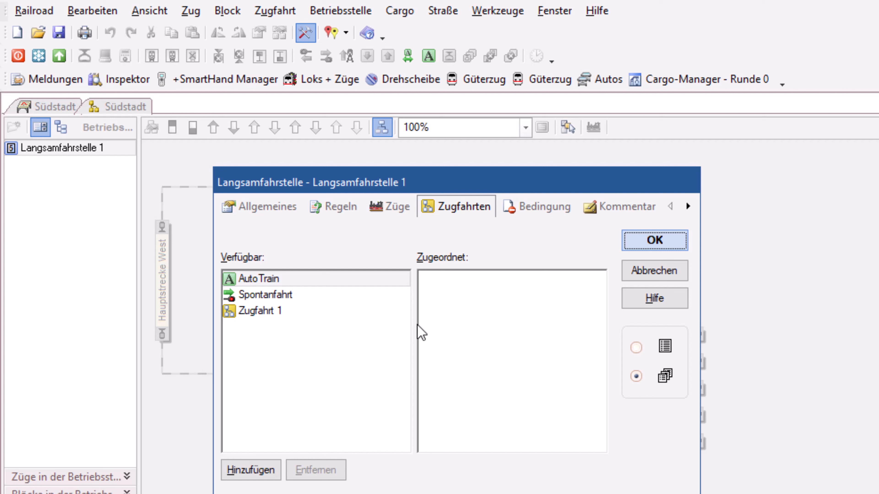
pyautogui.click(541, 207)
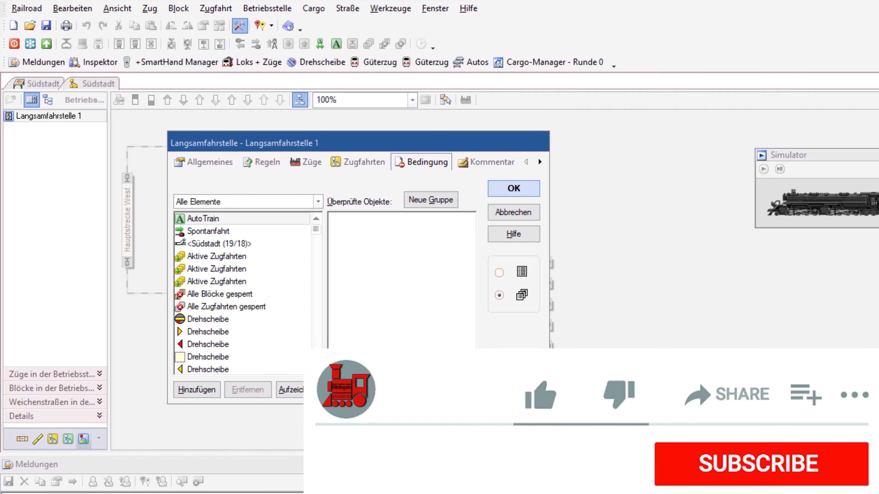
# Review the Bedingung page with all elements listed and no checked objects
pyautogui.click(537, 394)
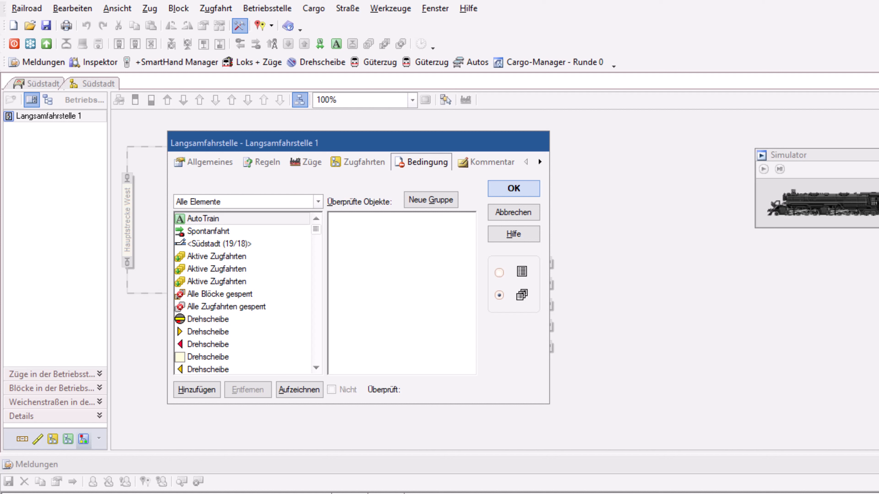
pyautogui.moveTo(679, 58)
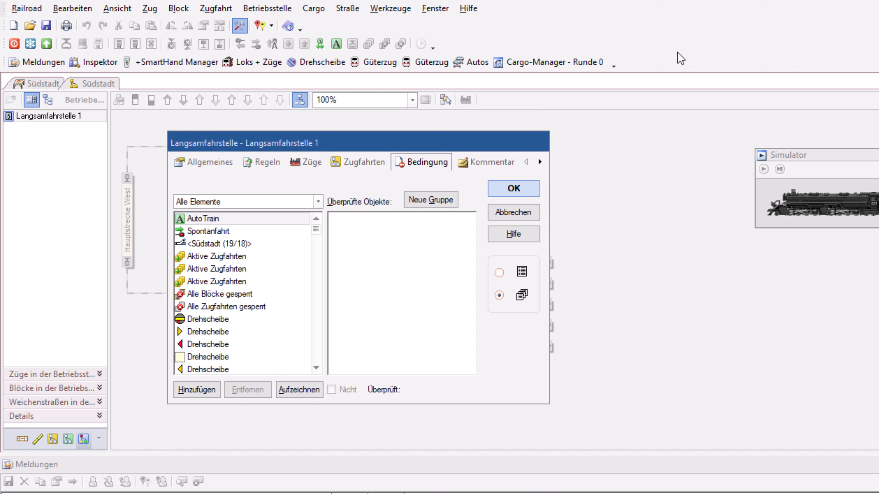
# Check the Kommentar and Allgemeines pages (Gelb anfordern, 40 km/h) and leave via Abbrechen
pyautogui.click(492, 162)
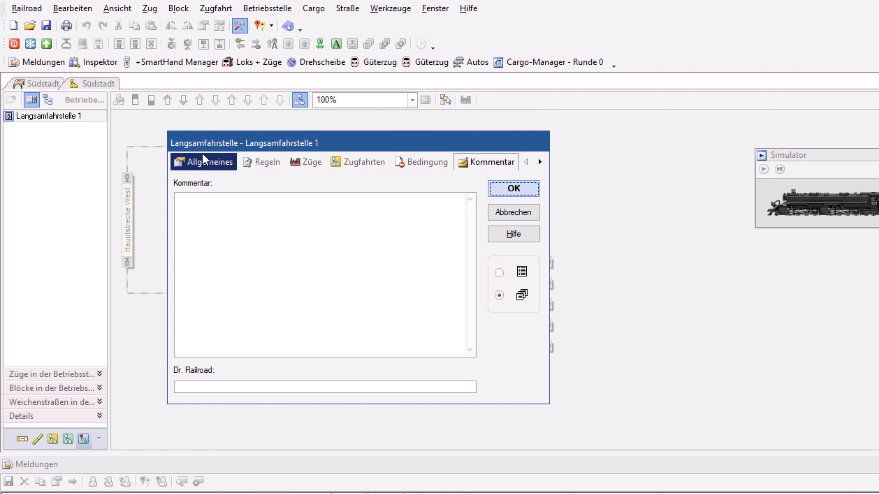
pyautogui.click(208, 162)
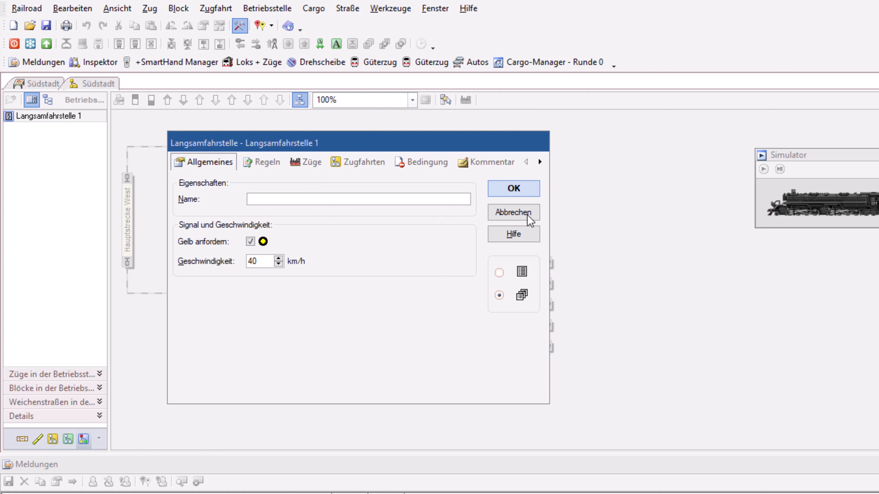
pyautogui.click(512, 212)
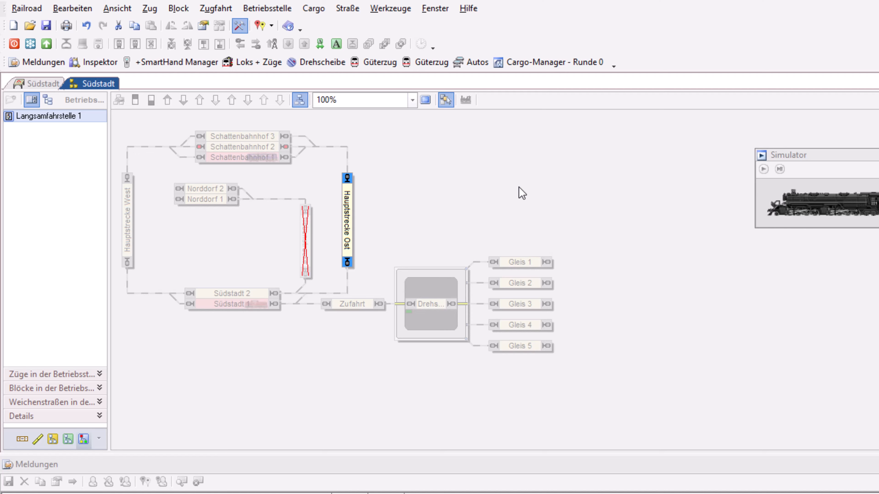
pyautogui.moveTo(4, 112)
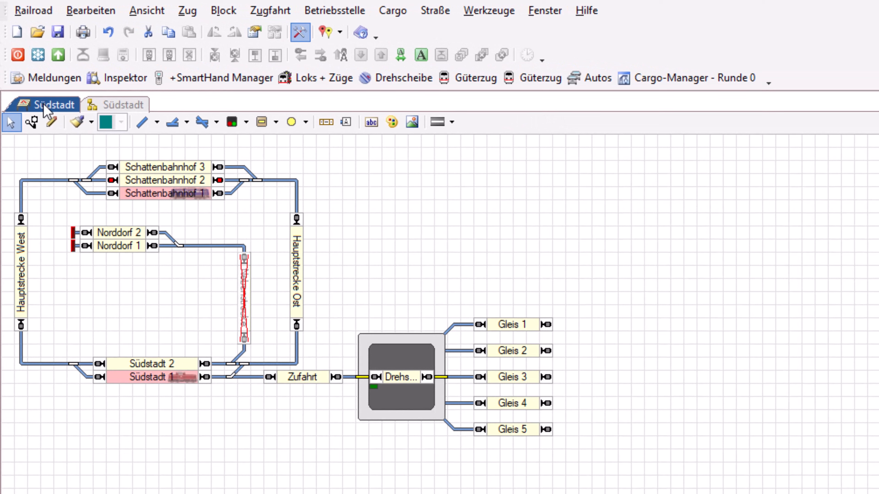
# Return to the Südstadt track diagram to start the Güterzug operation run
pyautogui.click(543, 10)
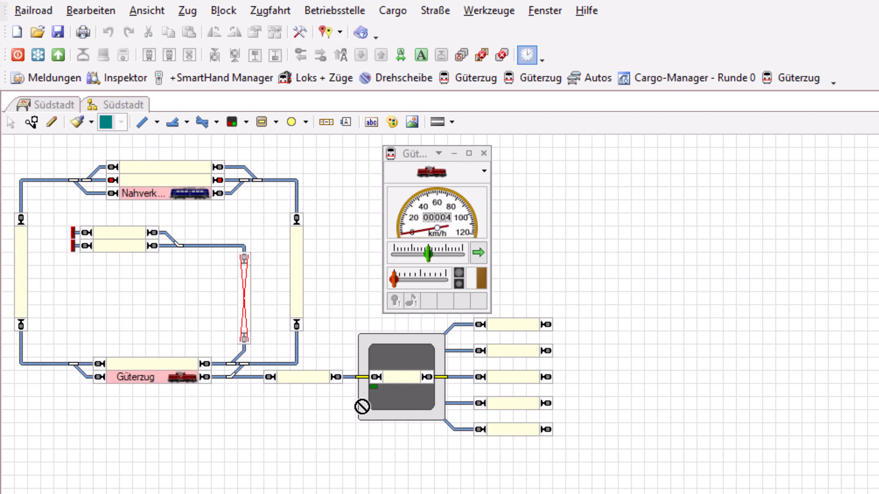
pyautogui.moveTo(294, 384)
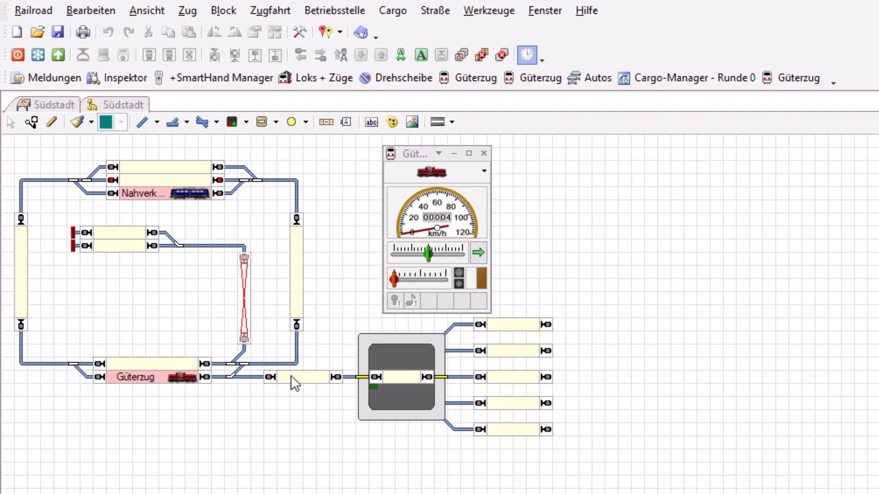
# Start the Güterzug's Zugfahrt Südstadt 1 – Schattenbahnhof 2 from its context menu and watch it pass Hauptstrecke Ost
pyautogui.rightClick(285, 378)
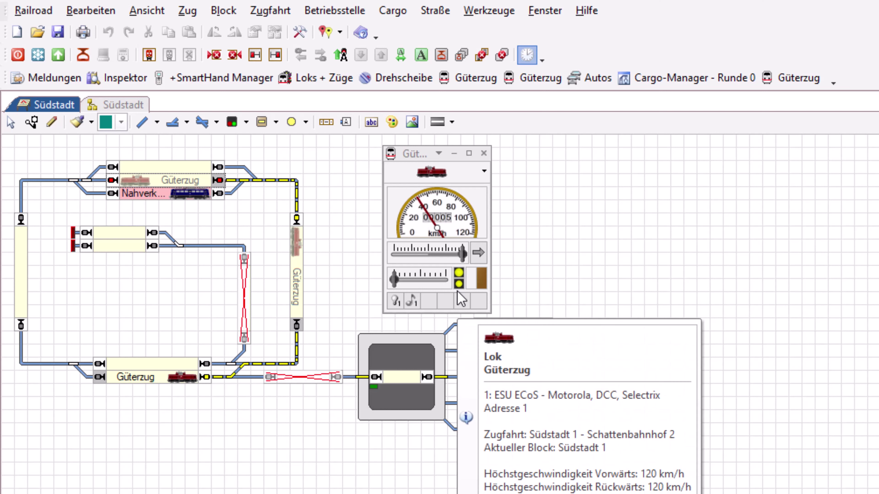
pyautogui.click(458, 283)
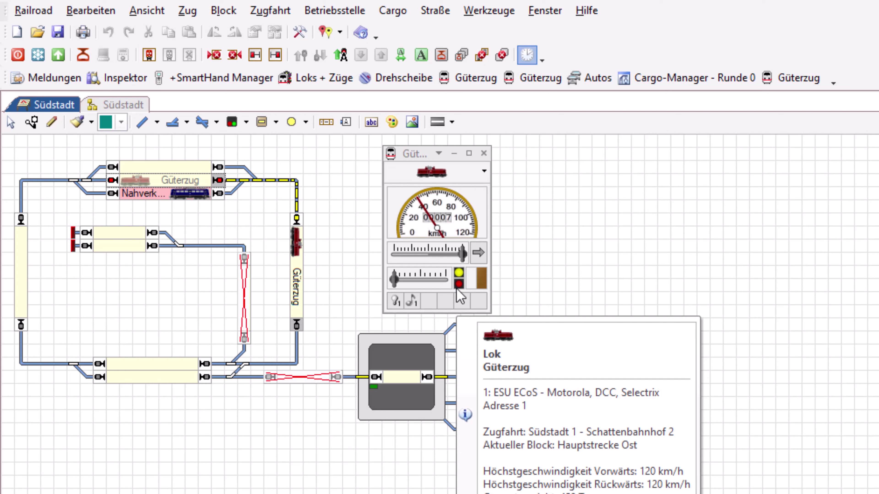
pyautogui.click(459, 274)
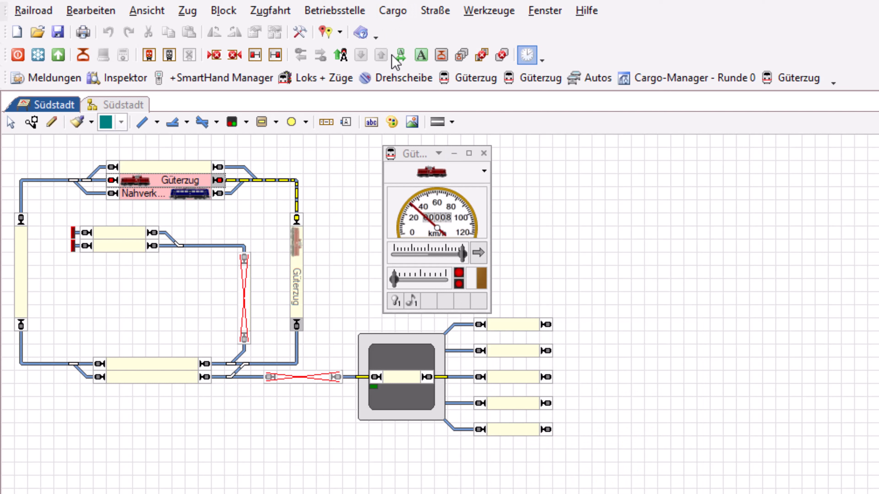
pyautogui.click(399, 55)
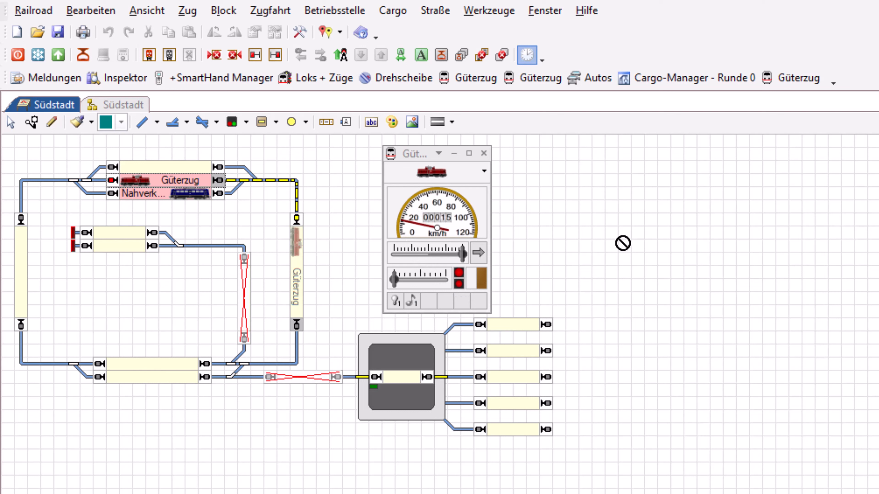
# Deselect on the switchboard so the reserved route clears with the Güterzug parked in Schattenbahnhof 2
pyautogui.click(478, 252)
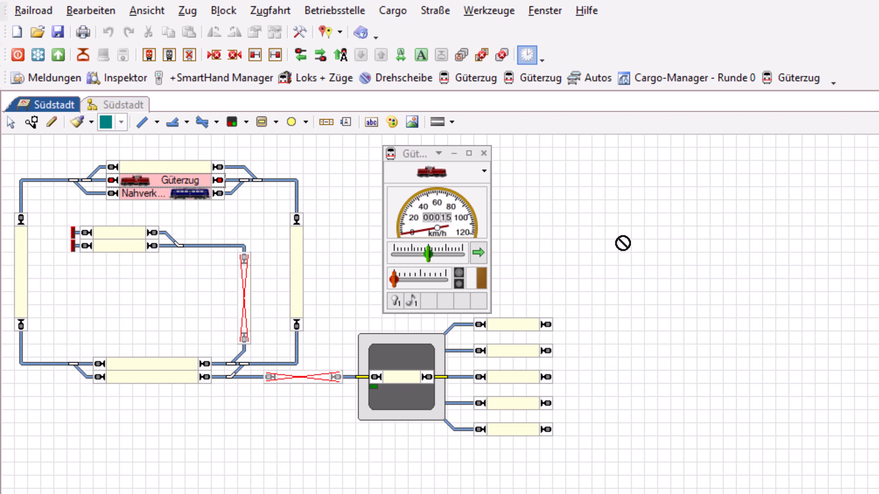
pyautogui.moveTo(682, 242)
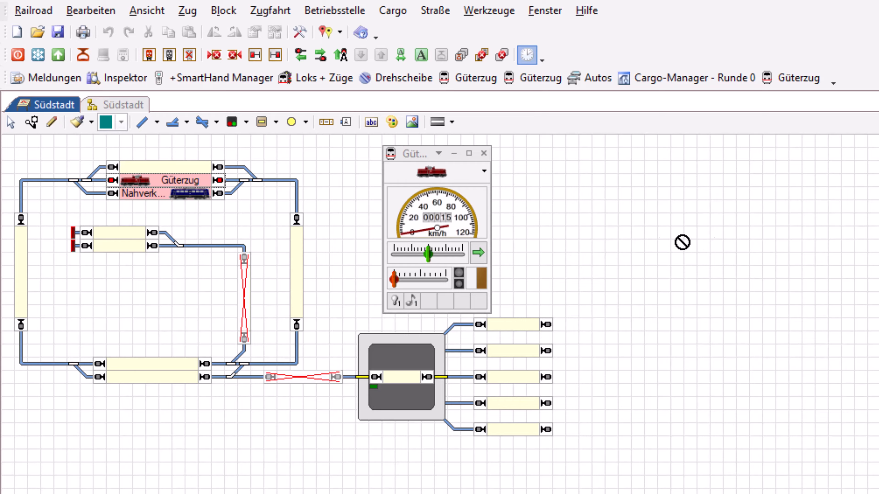